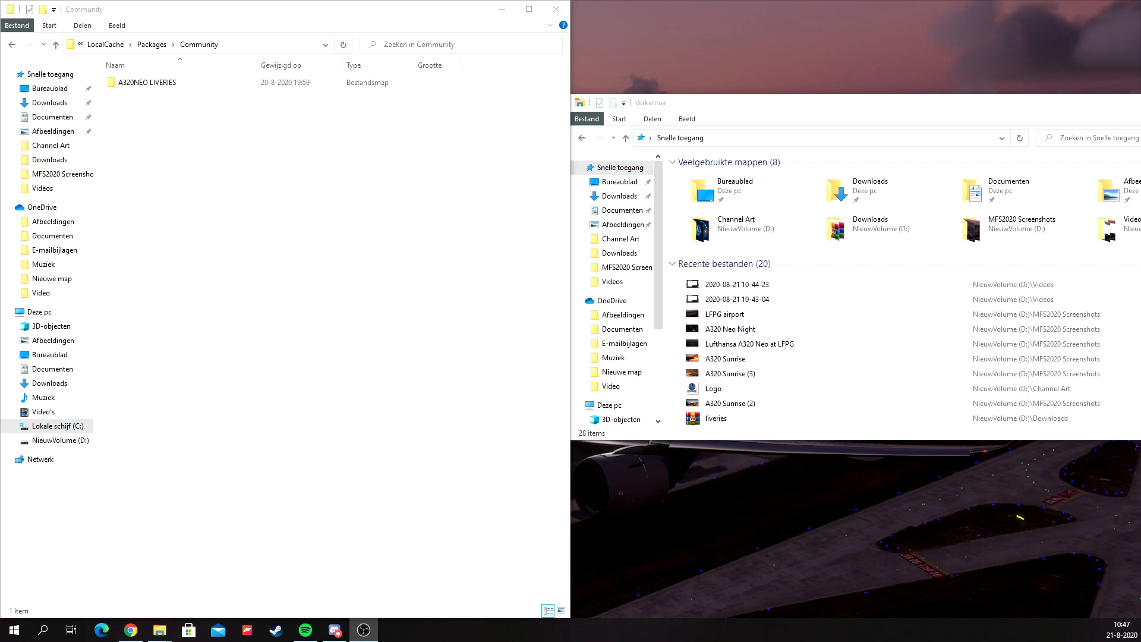
pyautogui.moveTo(251, 263)
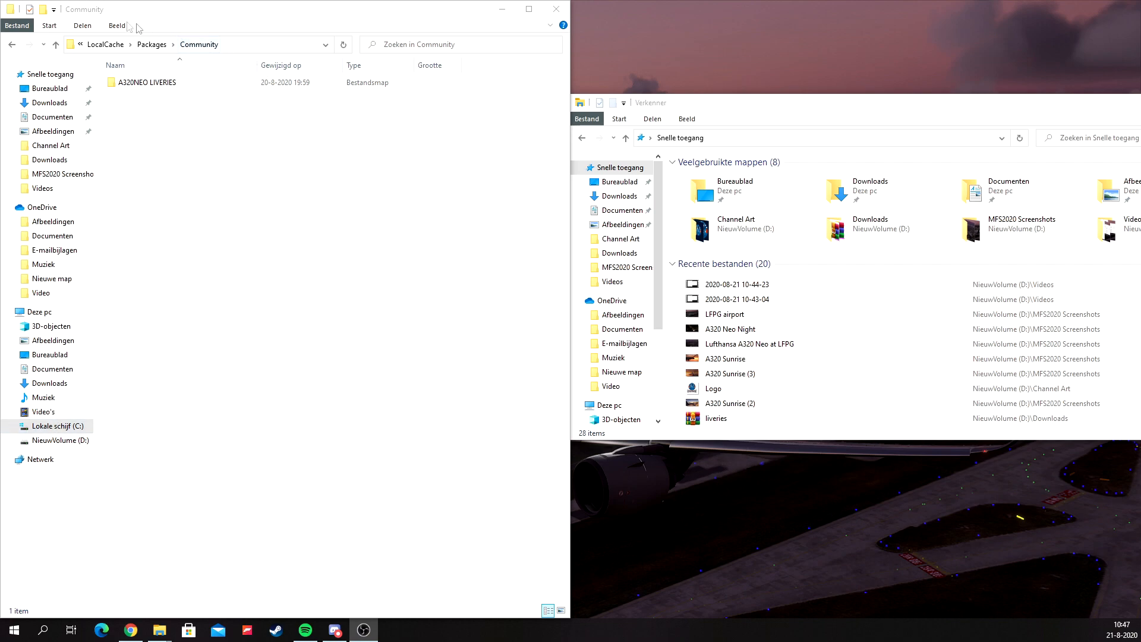
pyautogui.moveTo(246, 58)
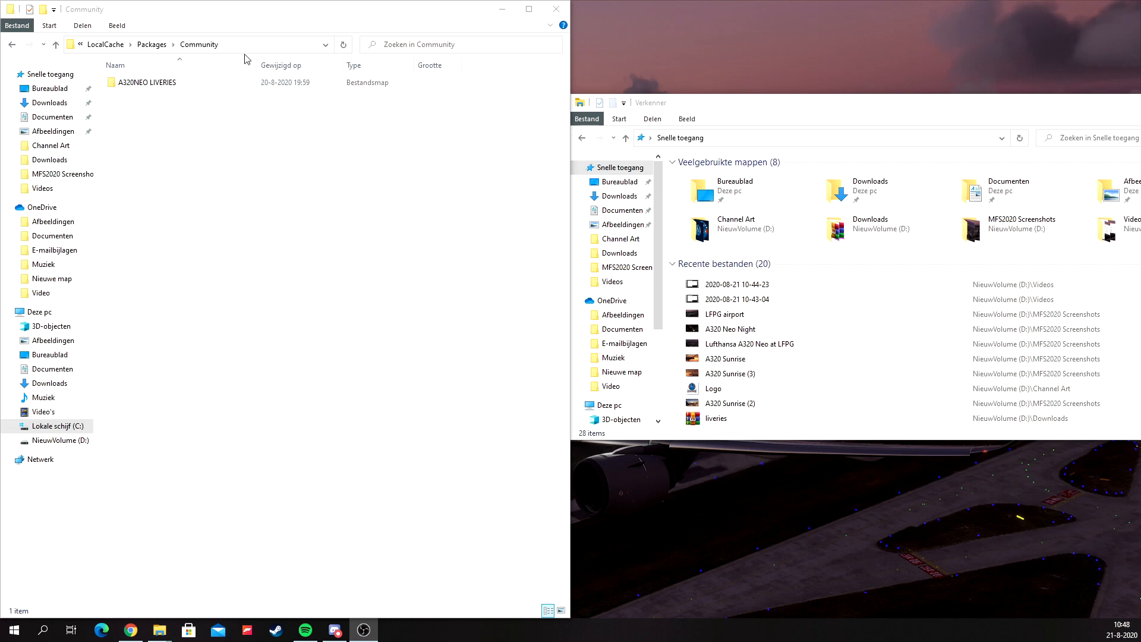
# Step: Open liveries.zip from Recent files in WinRAR and dismiss the license reminder
pyautogui.click(218, 45)
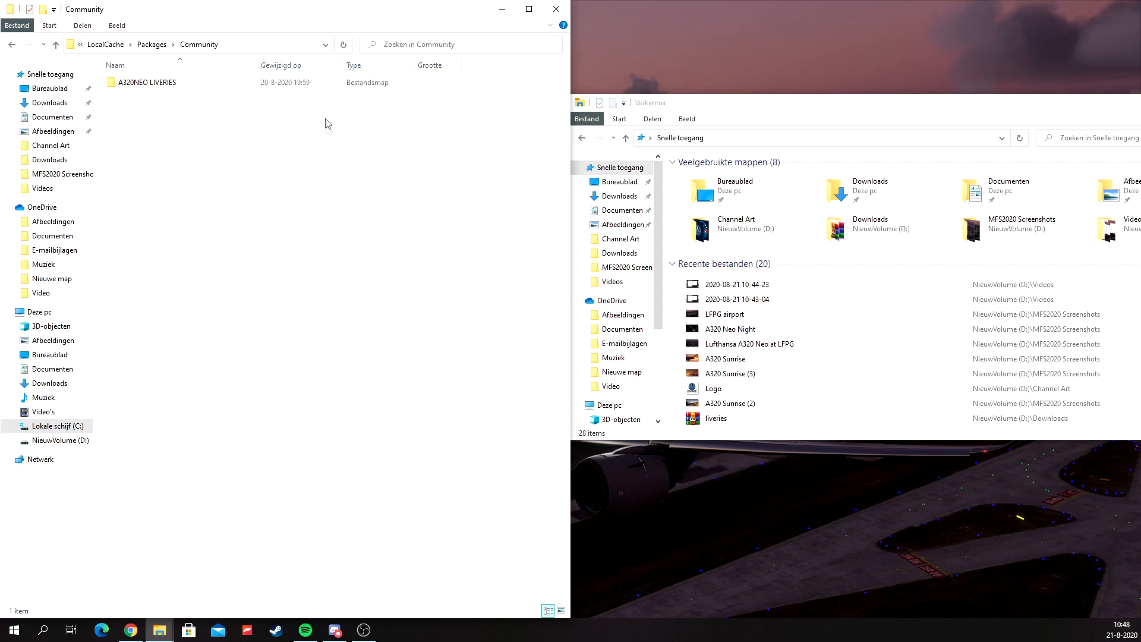
pyautogui.moveTo(275, 233)
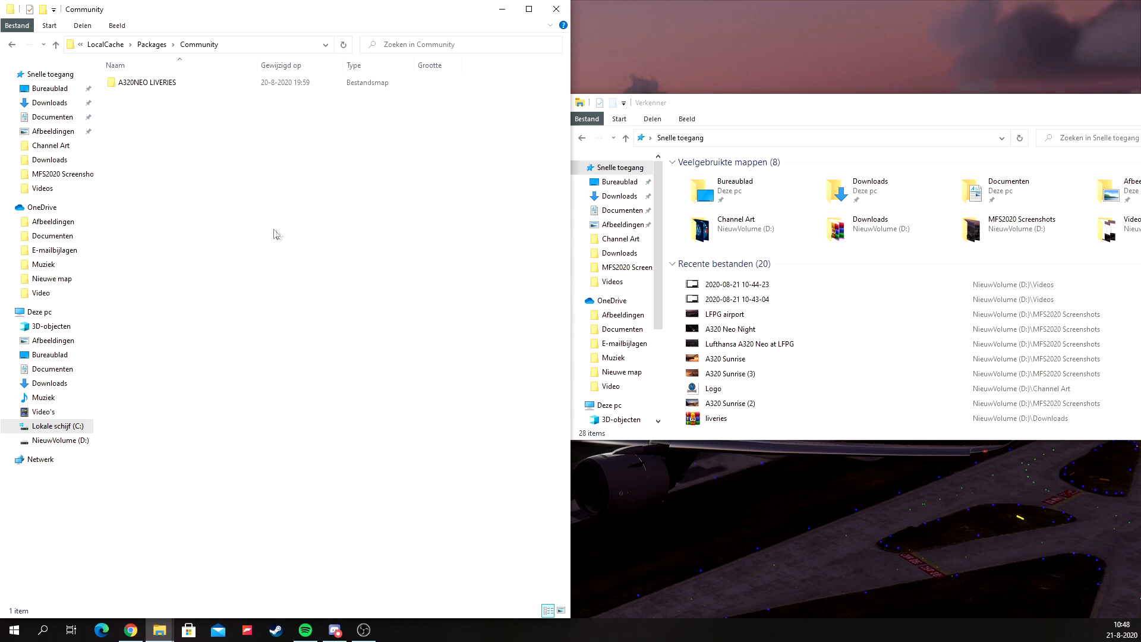
pyautogui.moveTo(208, 245)
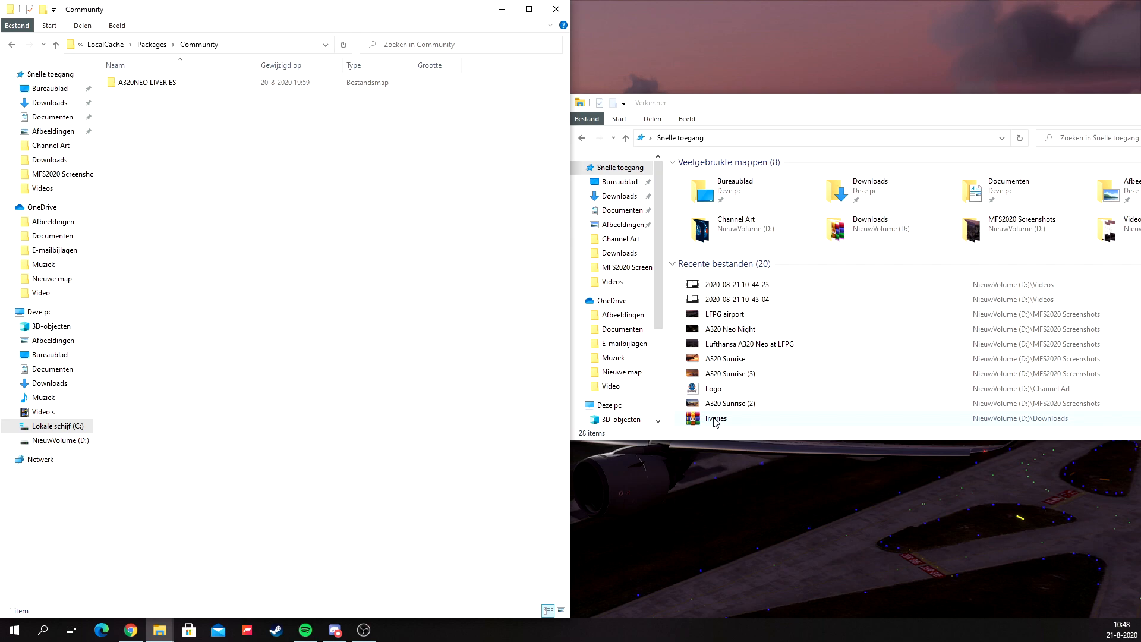
pyautogui.doubleClick(716, 417)
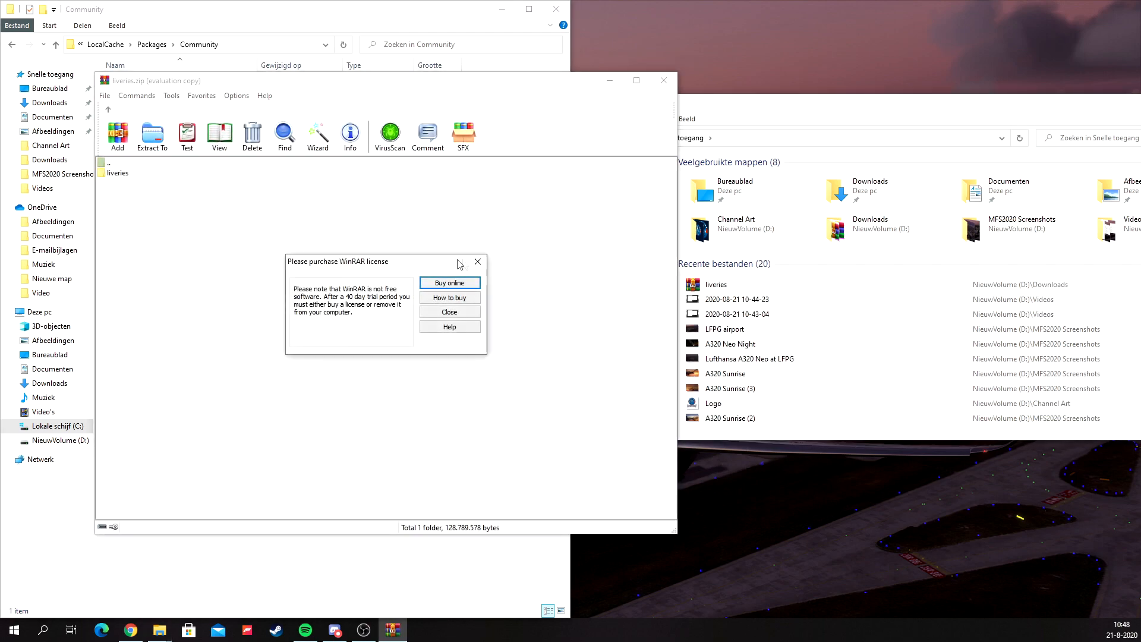
pyautogui.click(449, 312)
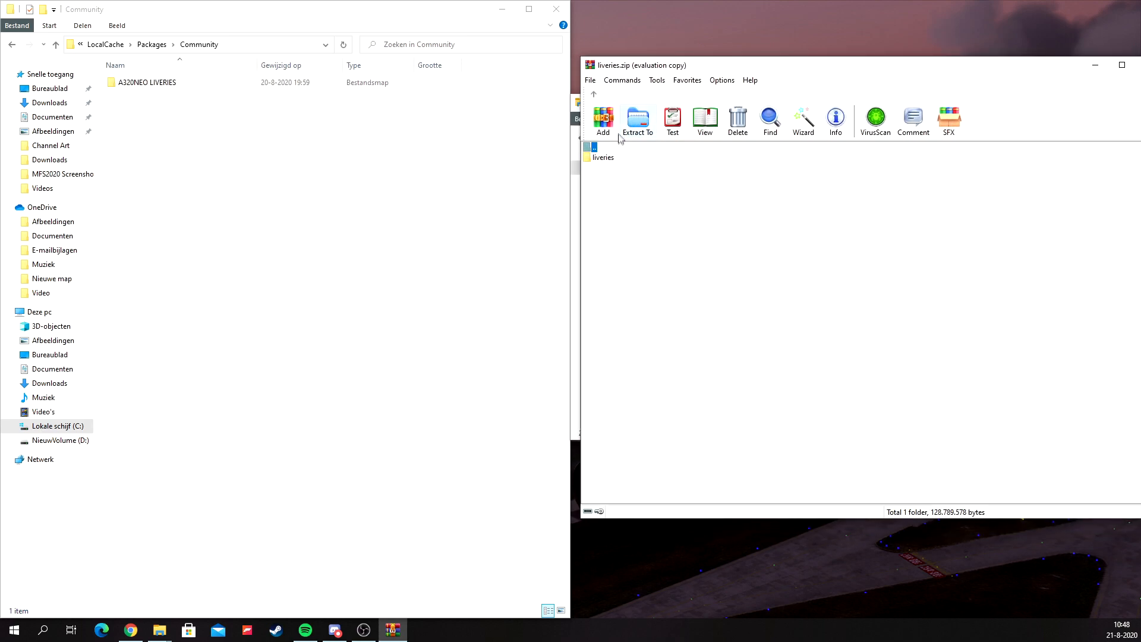
# Step: Select the liveries folder, focus the Community window, and exit WinRAR
pyautogui.click(603, 153)
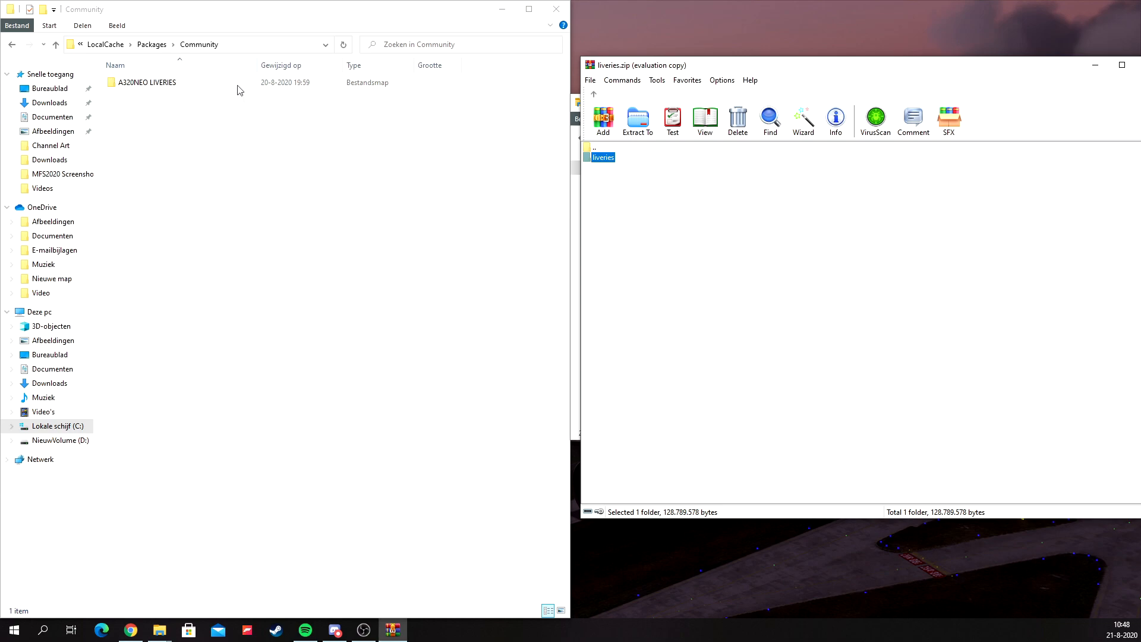
pyautogui.click(145, 81)
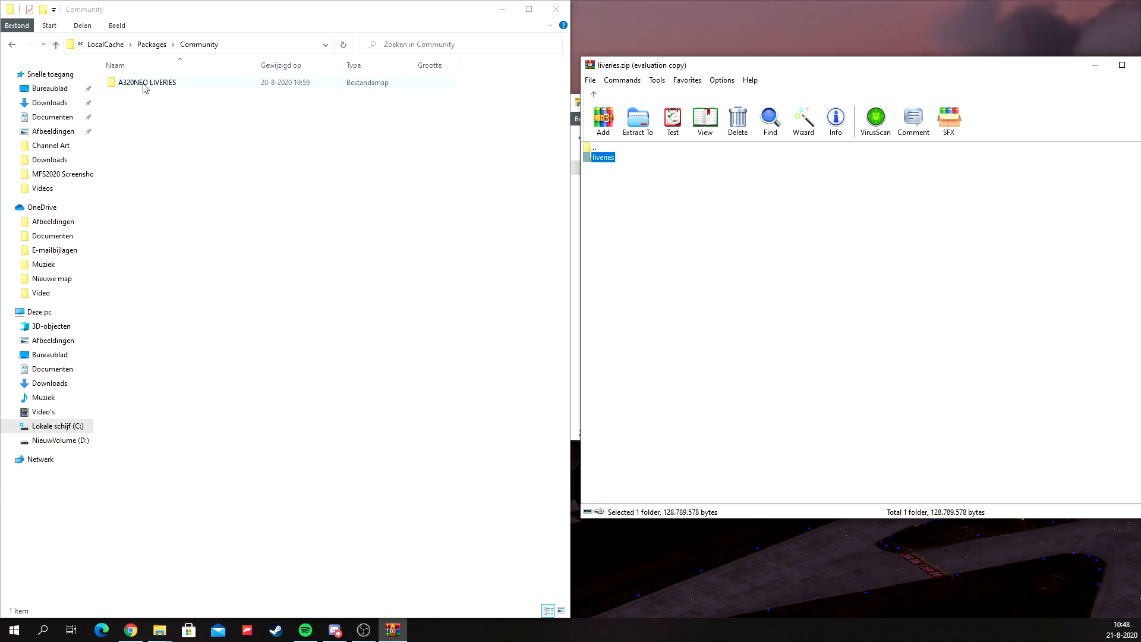
pyautogui.click(147, 114)
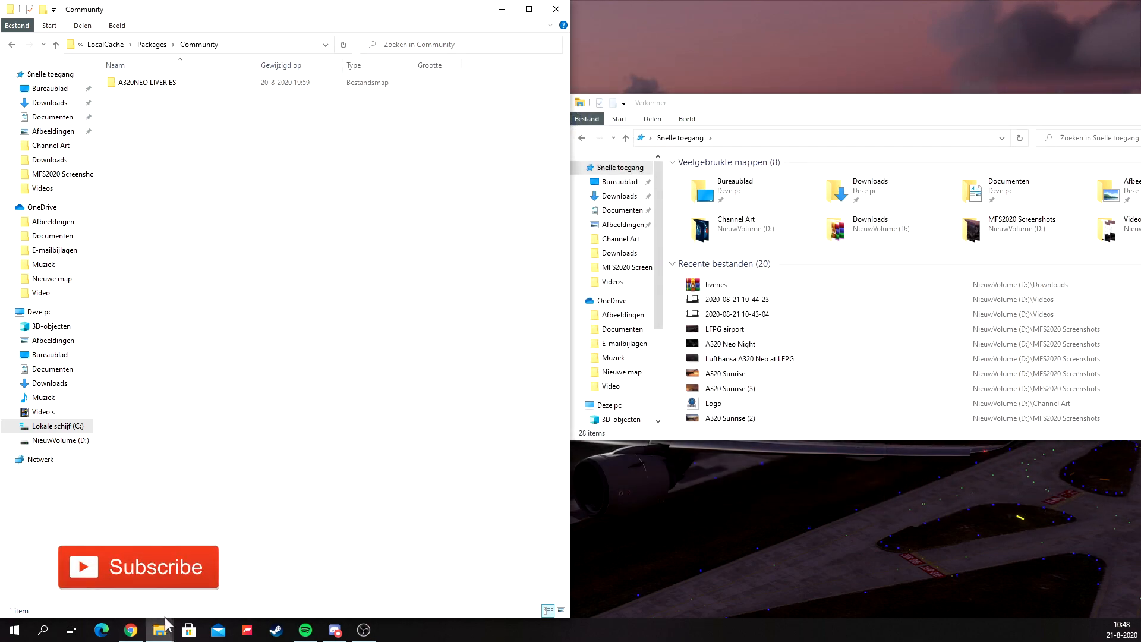
pyautogui.click(138, 567)
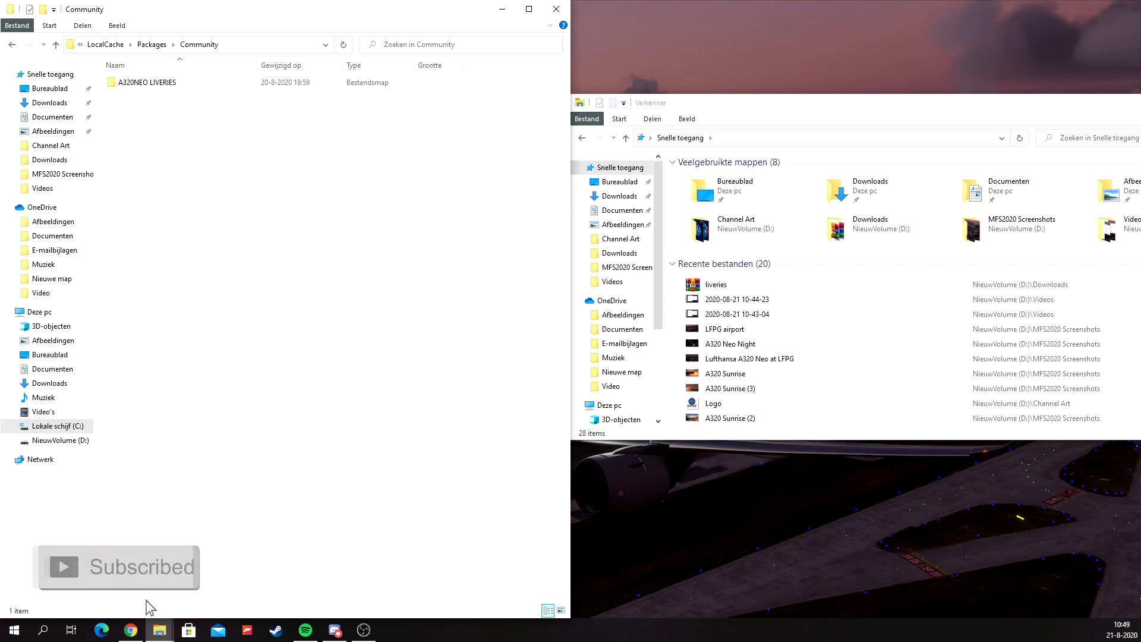